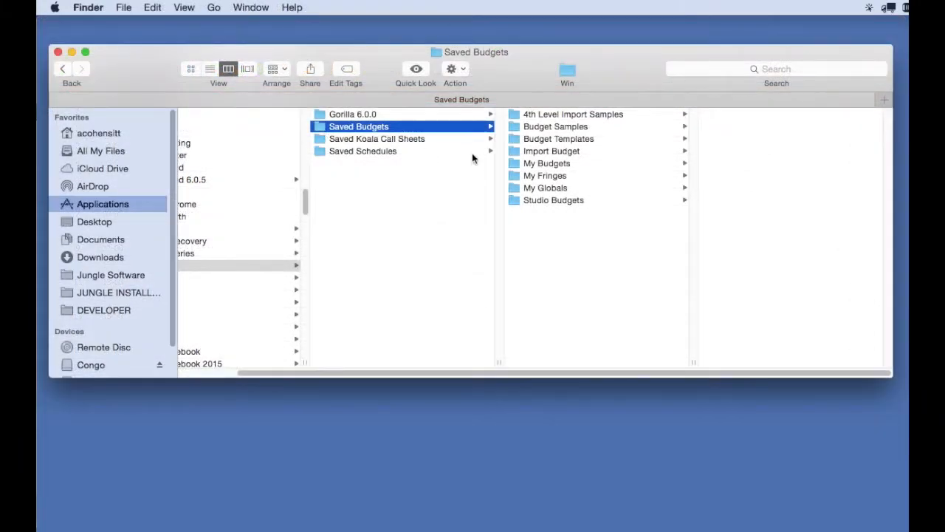
# Show the My Fringes folder listing the two saved _fri.fmp12 fringe files.
pyautogui.click(545, 174)
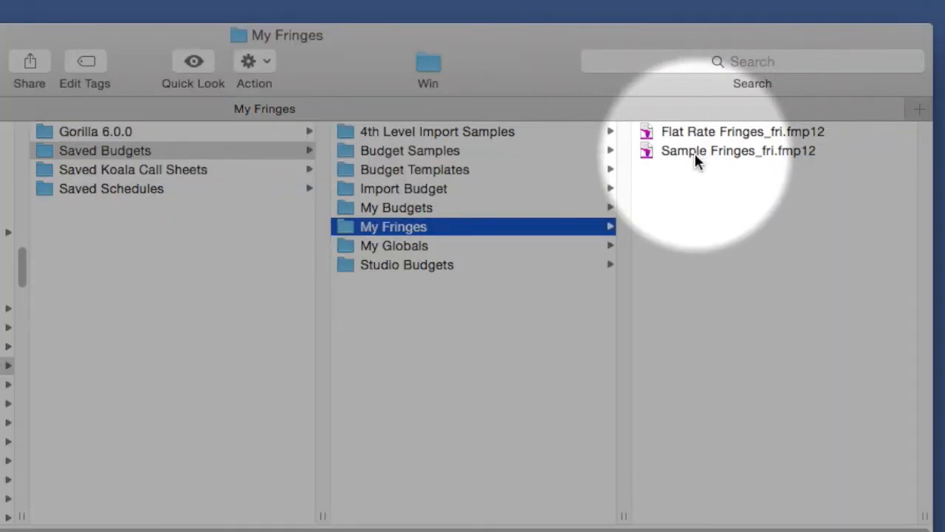
pyautogui.moveTo(812, 187)
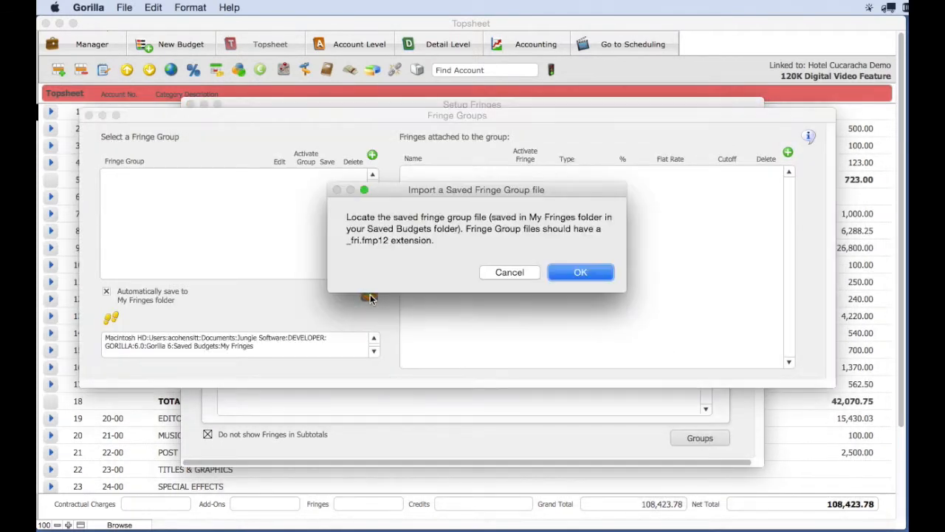
pyautogui.moveTo(603, 304)
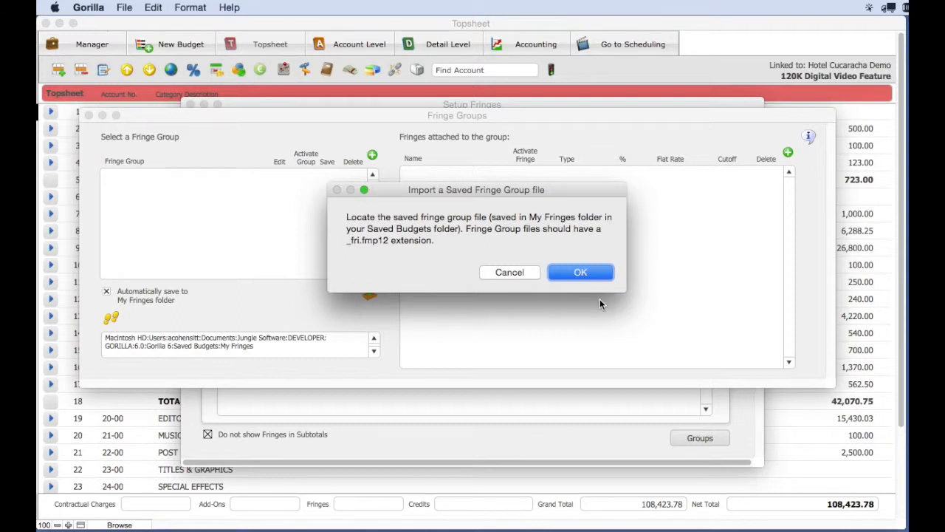
# Import Sample Fringes_fri.fmp12, bringing SAG-Actors, Medicare, Actor Bonus and DGA into Fringe Groups.
pyautogui.click(581, 272)
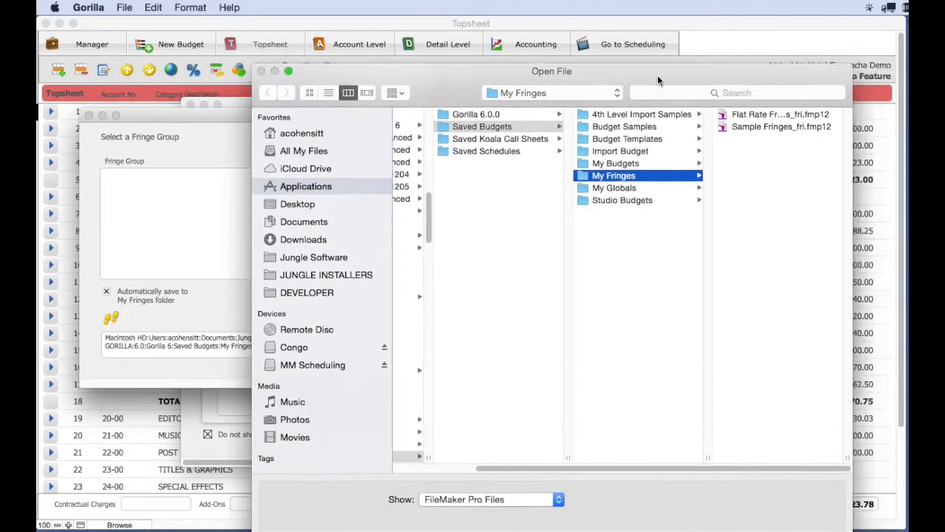
pyautogui.click(782, 127)
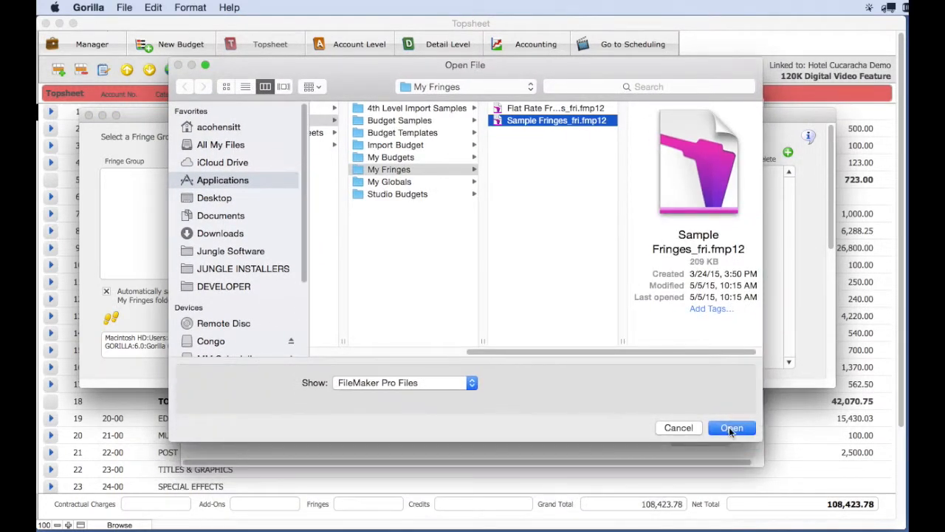
pyautogui.click(731, 429)
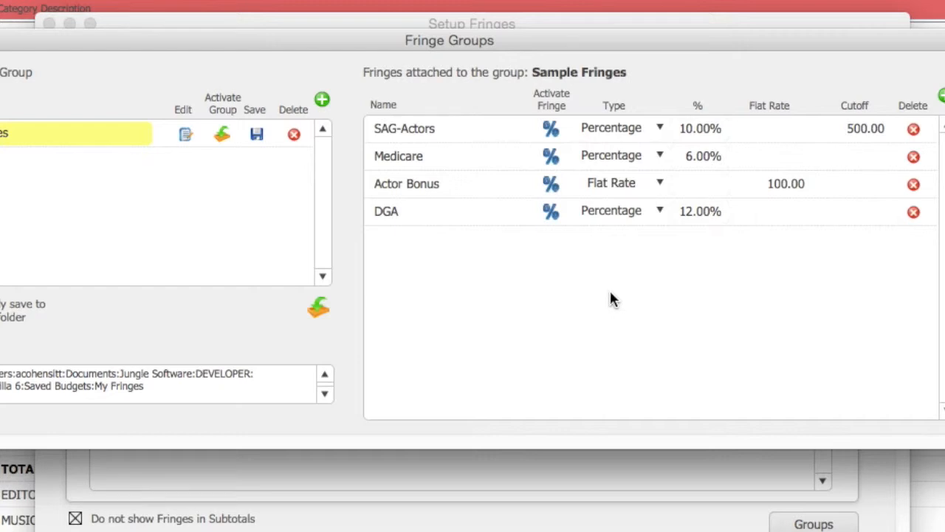
pyautogui.moveTo(488, 254)
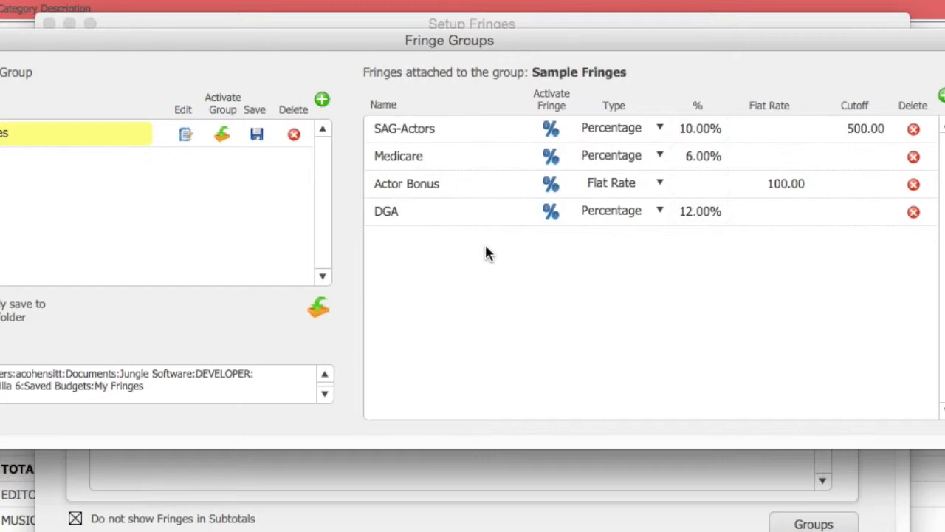
# Activate the SAG-Actors and Actor Bonus fringes into the current budget, confirming the notices.
pyautogui.click(550, 127)
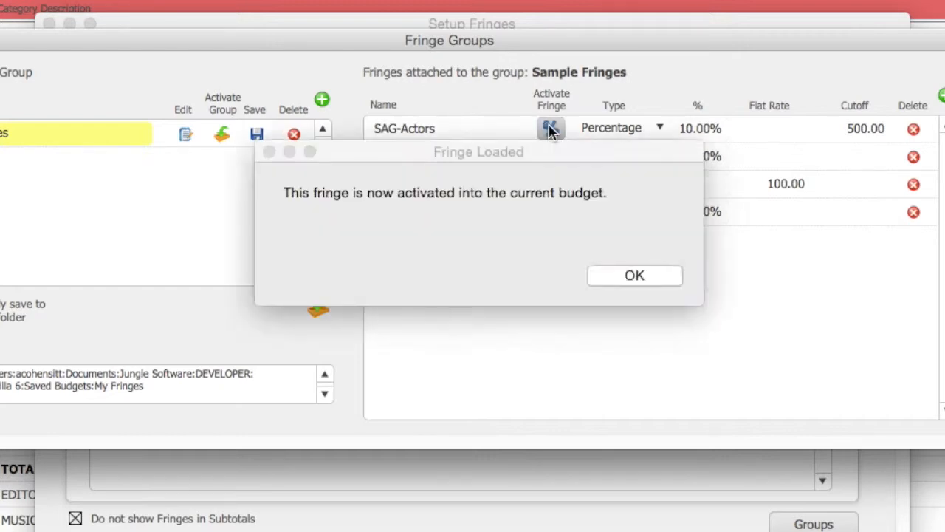
pyautogui.click(634, 275)
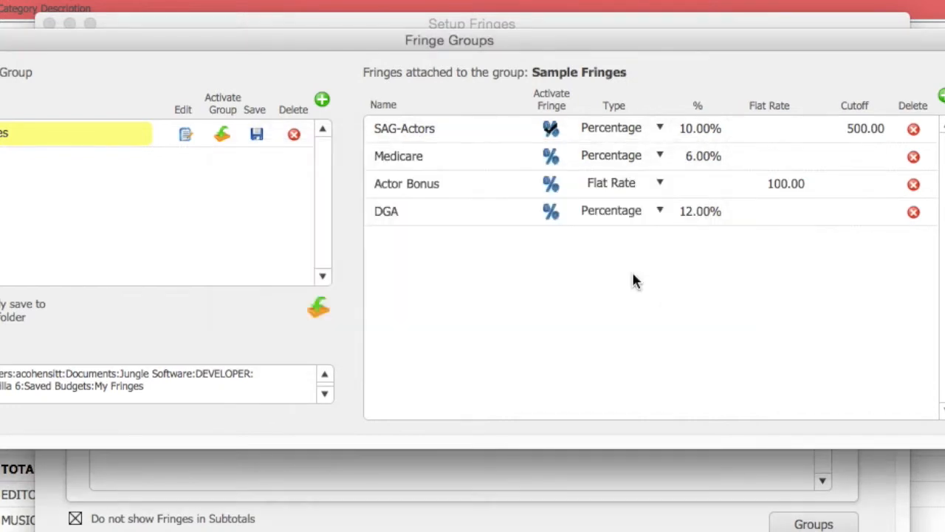
pyautogui.moveTo(551, 157)
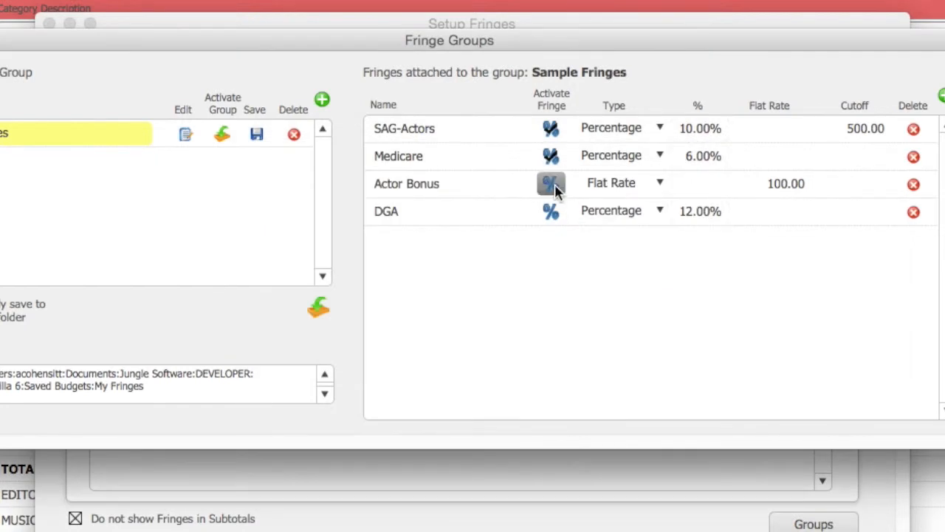
pyautogui.click(551, 183)
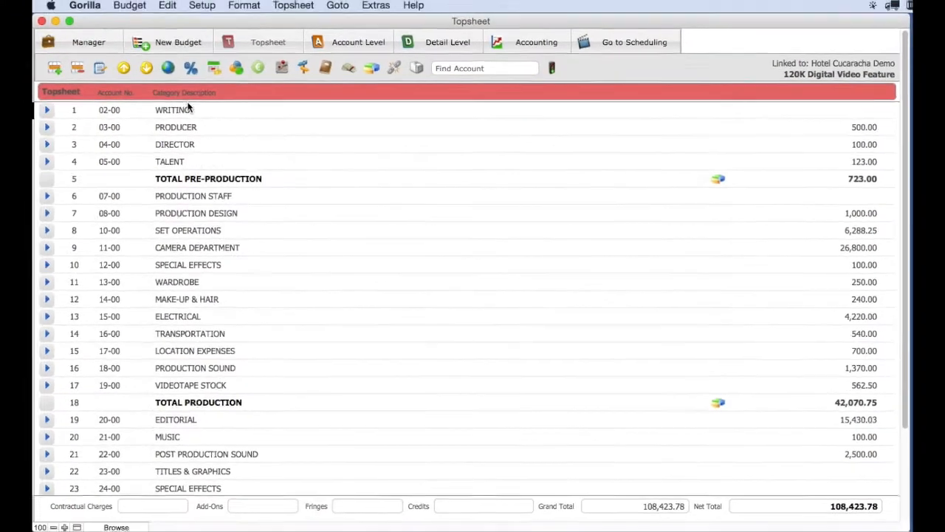
# Check the 07-00 Production Staff detail line offers SAG-Actors, Medicare, Actor Bonus and DGA, then return to Fringe Groups.
pyautogui.click(47, 195)
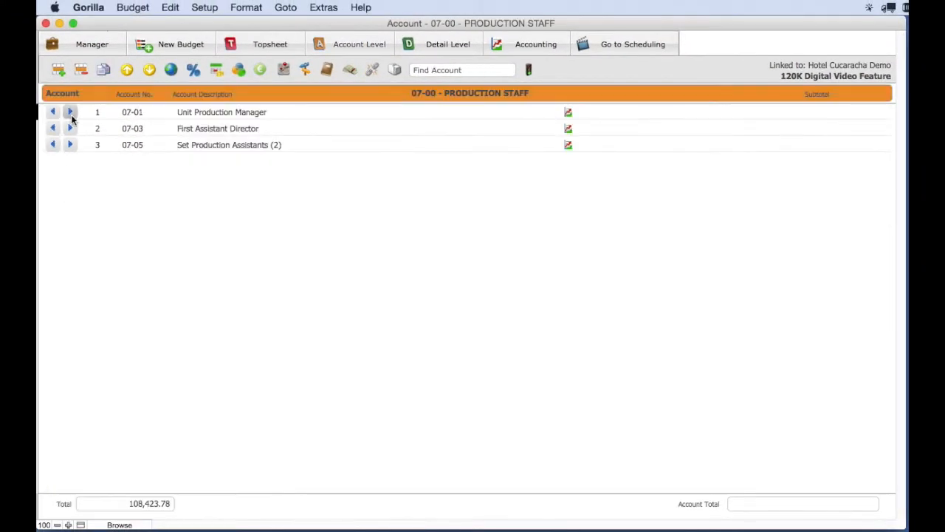
pyautogui.click(69, 112)
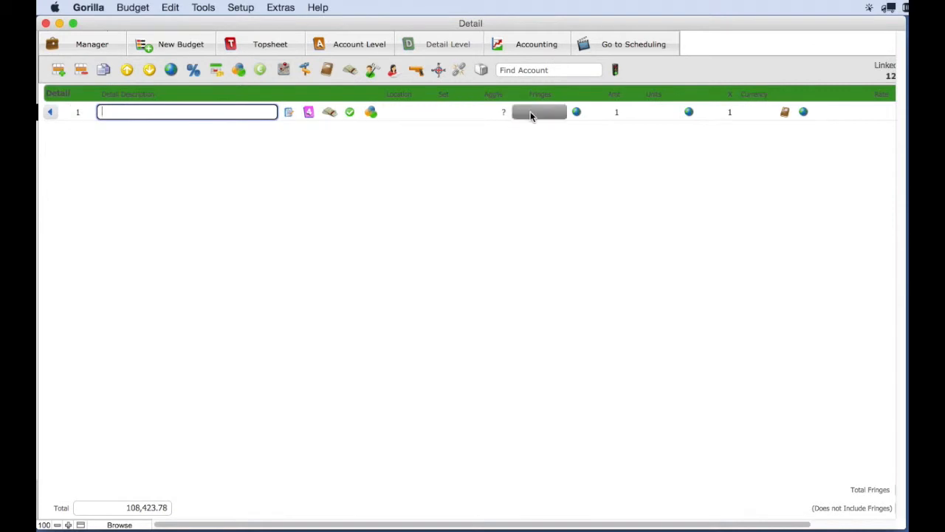
pyautogui.click(539, 113)
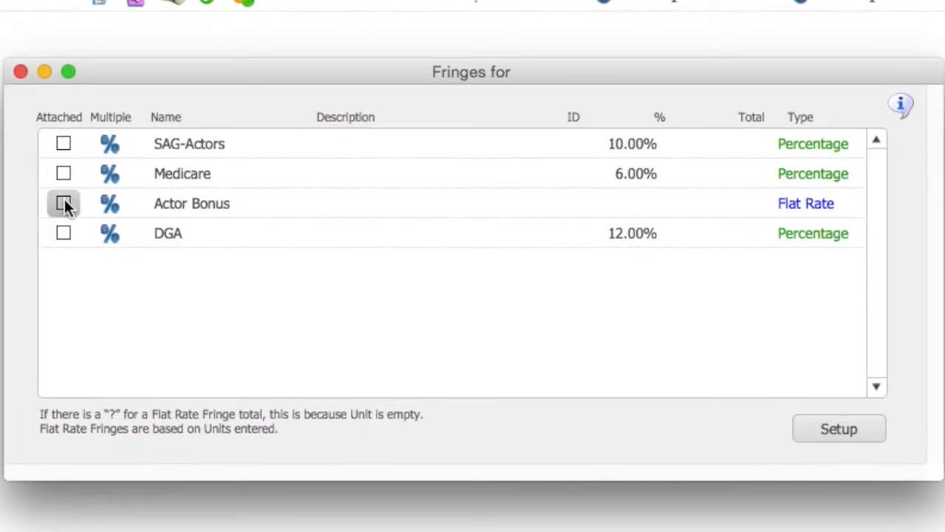
pyautogui.moveTo(63, 234)
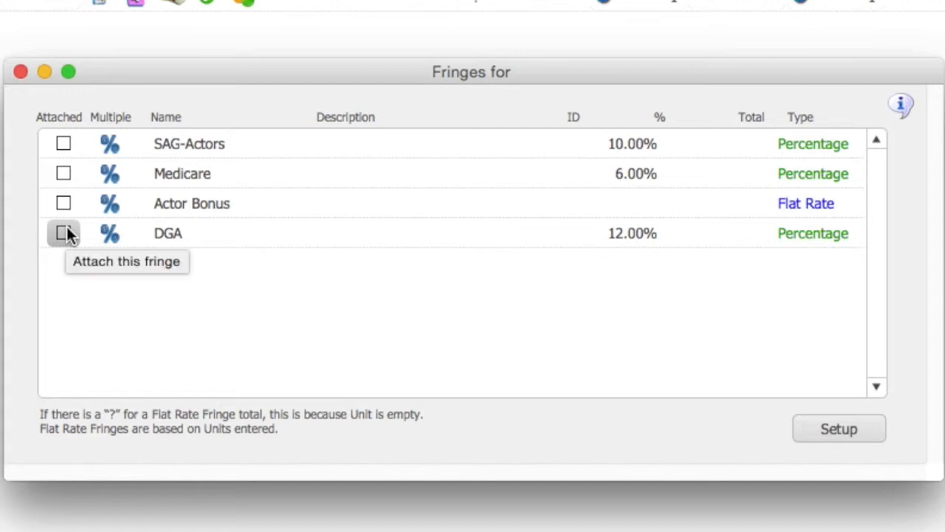
pyautogui.click(839, 428)
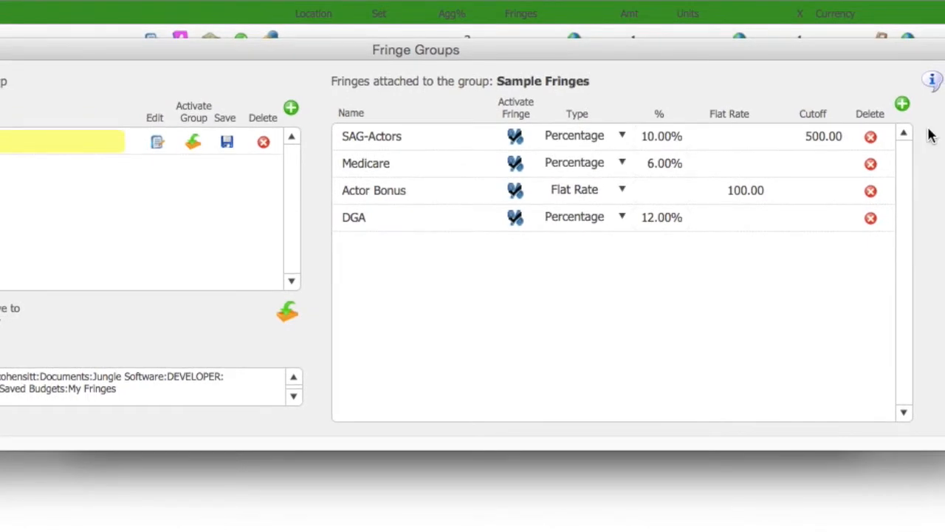
# Create the Crew 1 fringe as a 15.00 percentage fringe in Sample Fringes.
pyautogui.click(903, 103)
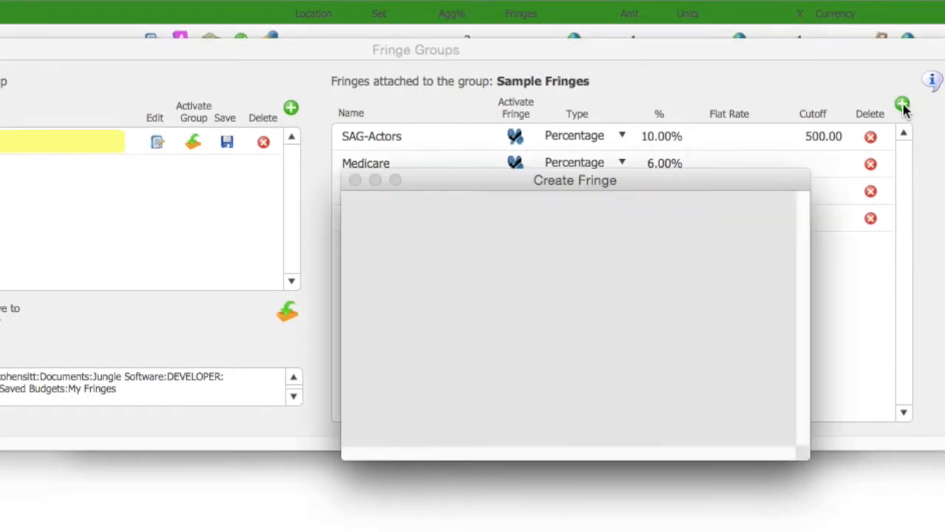
pyautogui.write('Crew')
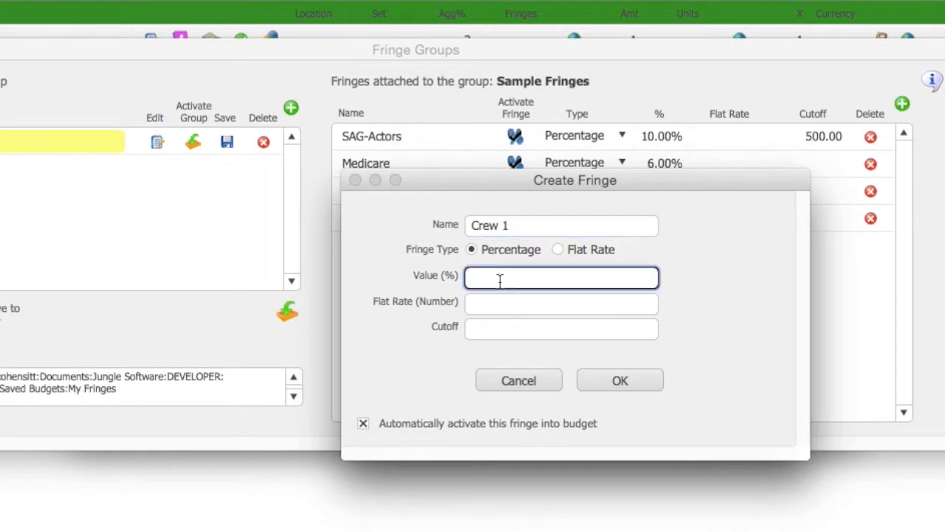
pyautogui.write('15.00%')
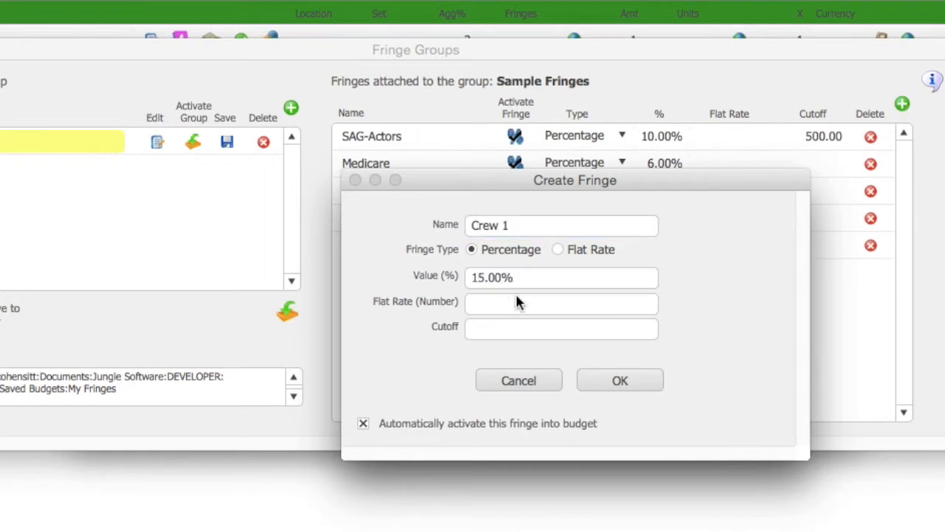
pyautogui.click(619, 379)
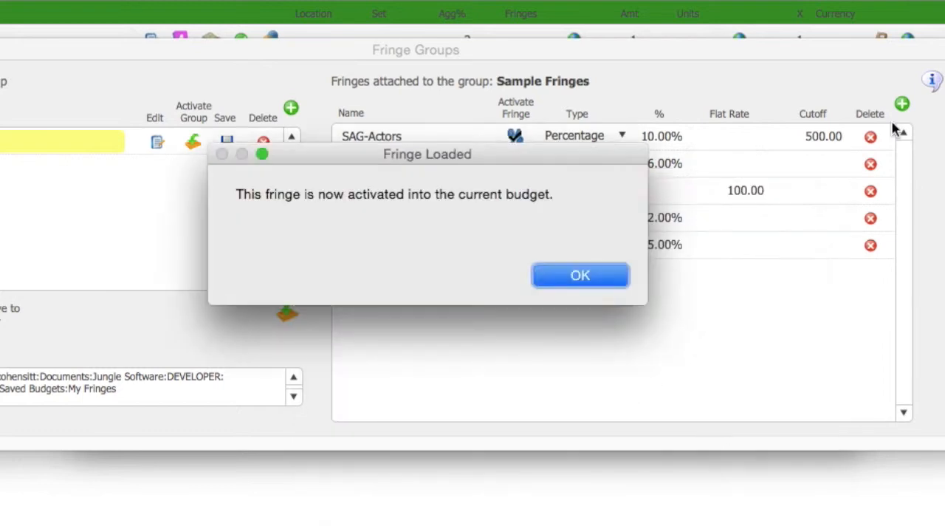
pyautogui.click(579, 275)
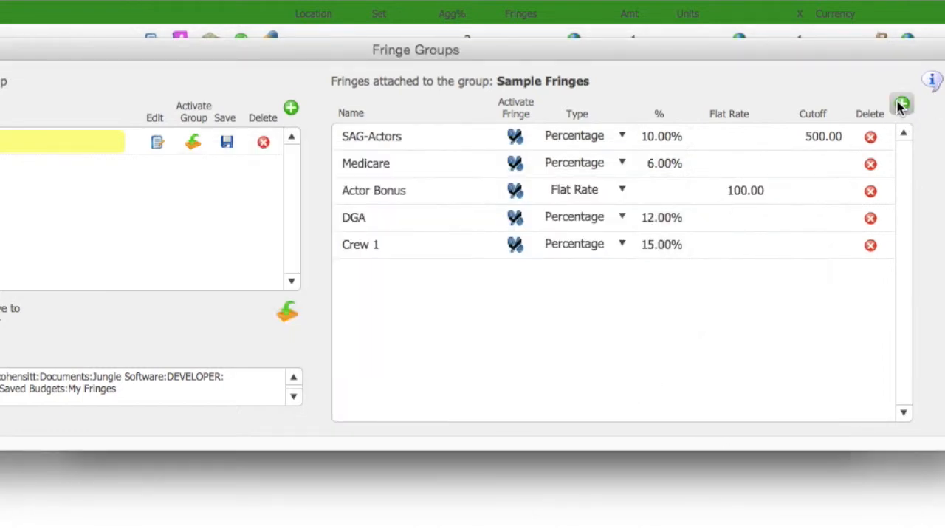
# Create the Crew 2 fringe as a 100 flat-rate fringe in Sample Fringes.
pyautogui.click(901, 108)
pyautogui.write('100')
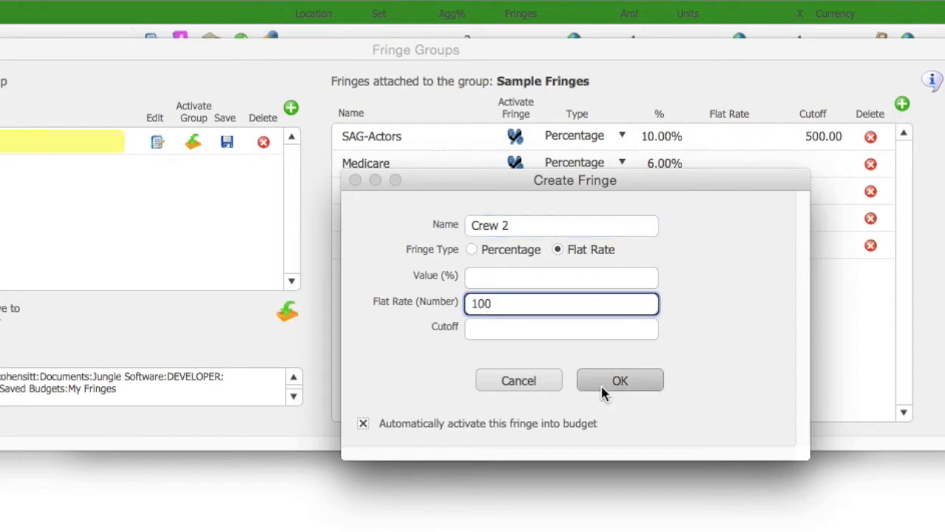
pyautogui.click(621, 379)
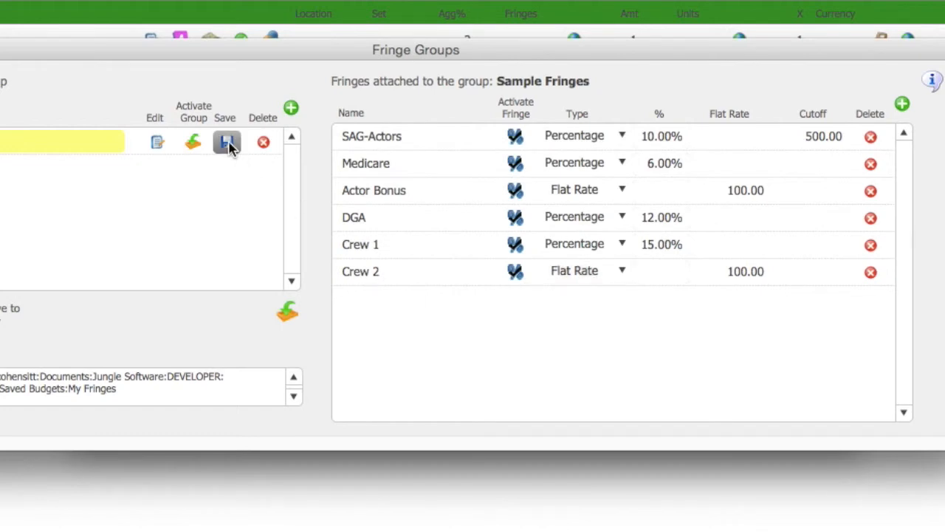
# Save the Sample Fringes group to My Fringes, replacing the existing file.
pyautogui.click(228, 142)
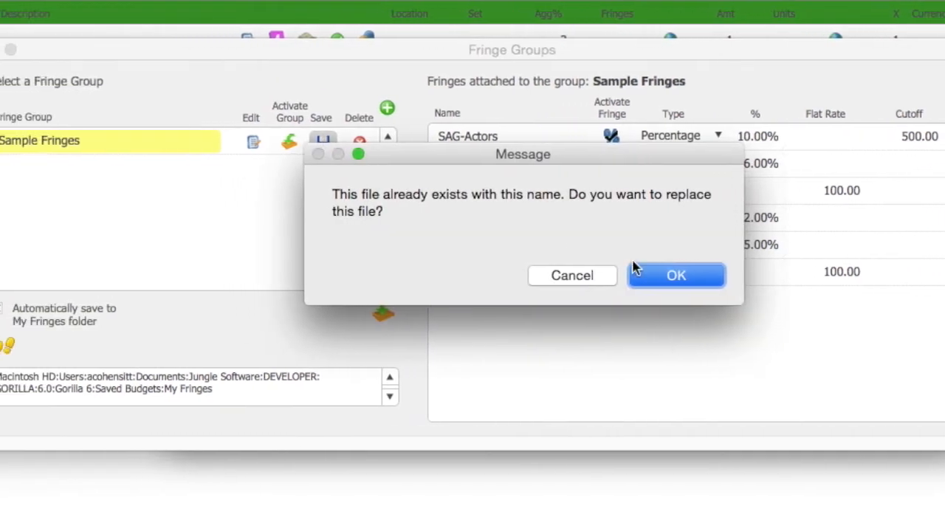
pyautogui.click(677, 274)
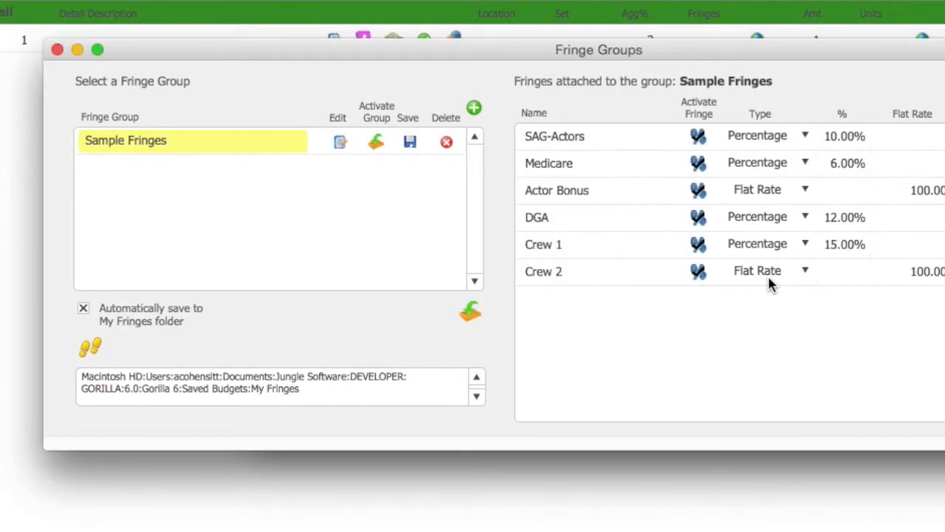
pyautogui.moveTo(183, 352)
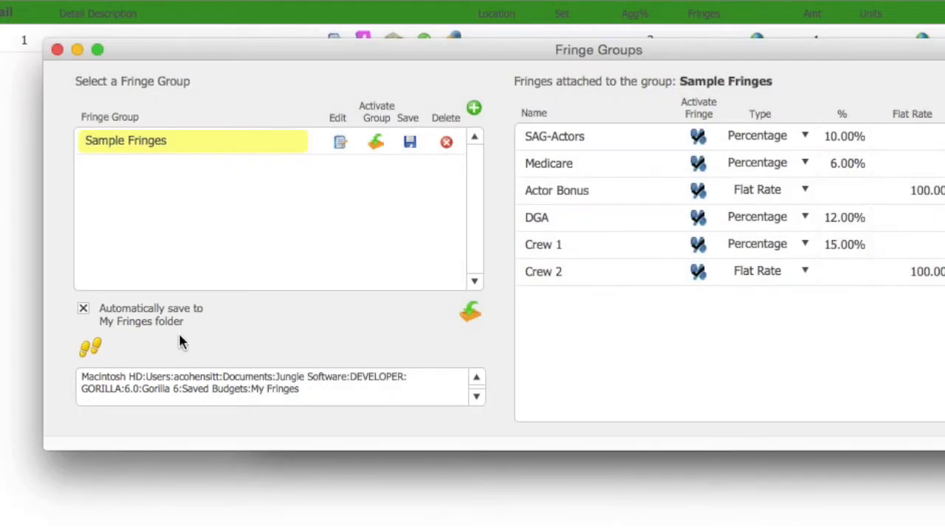
pyautogui.moveTo(652, 353)
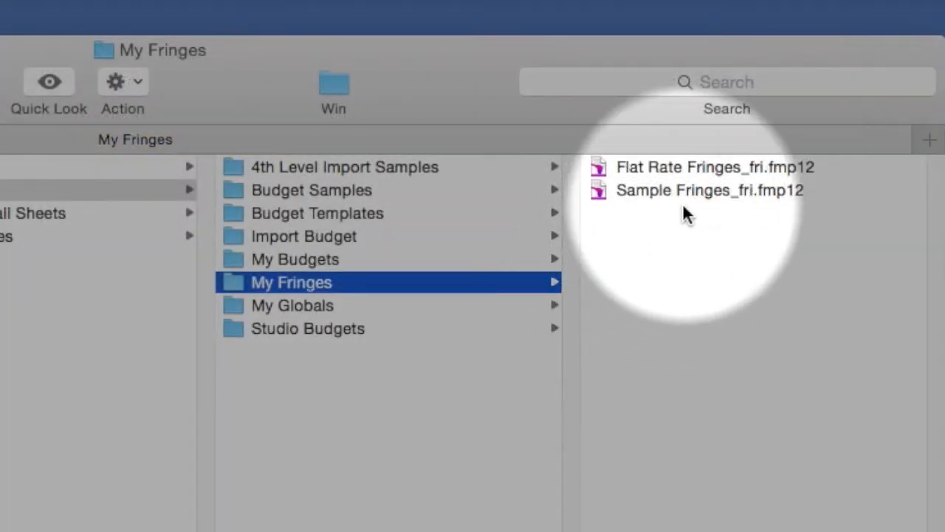
# Select Sample Fringes_fri.fmp12 to show its preview and modification details.
pyautogui.click(709, 189)
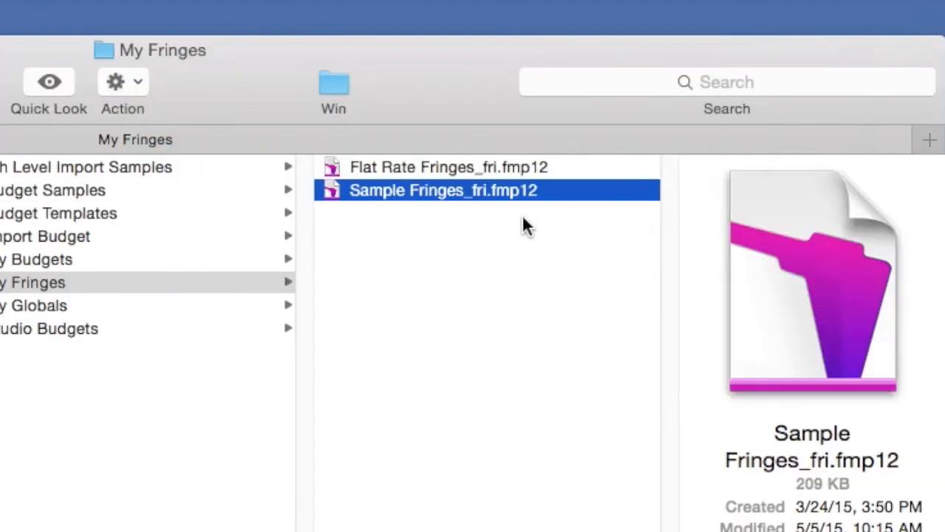
pyautogui.moveTo(452, 236)
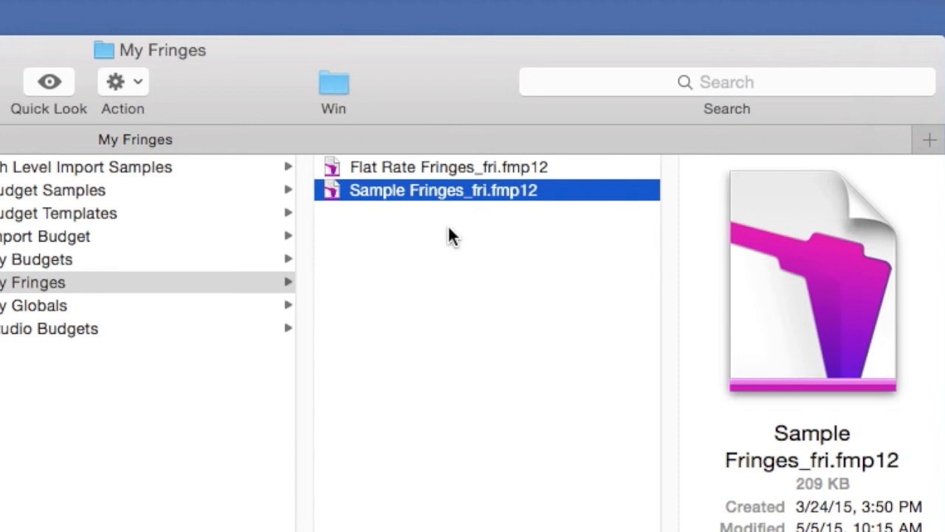